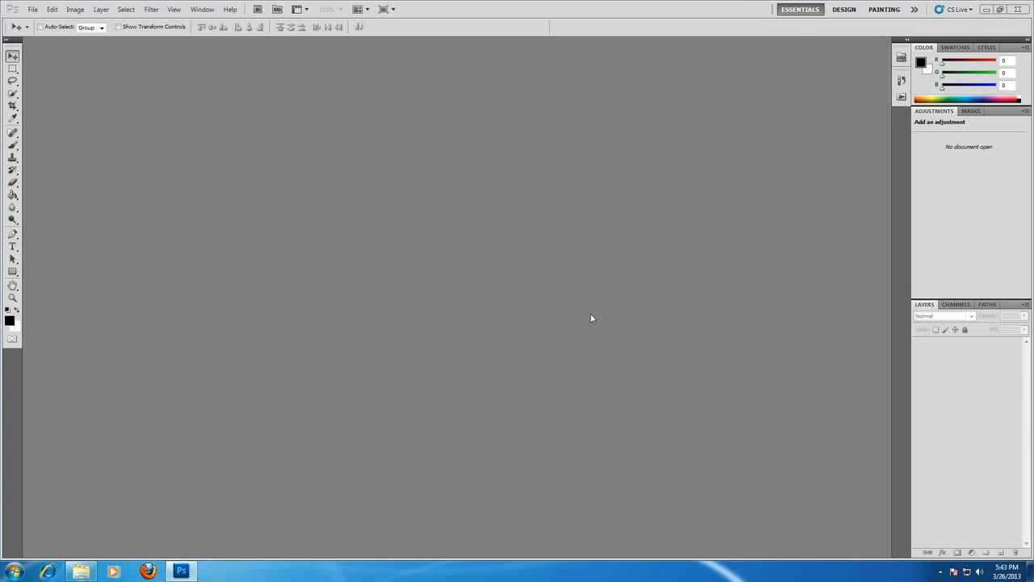
pyautogui.moveTo(616, 336)
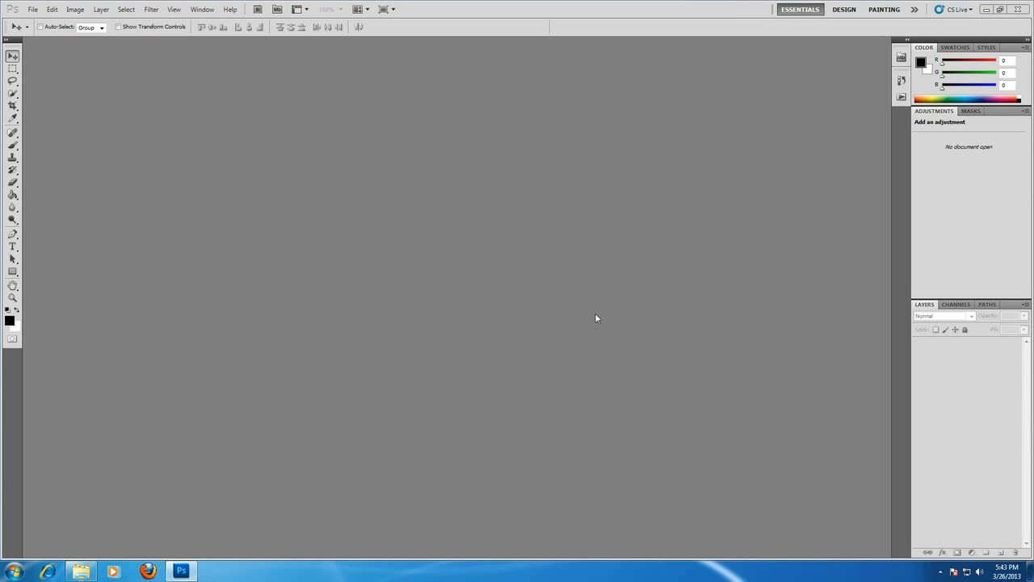
# Step: Open the Lion image from the Desktop via File > Open
pyautogui.click(33, 10)
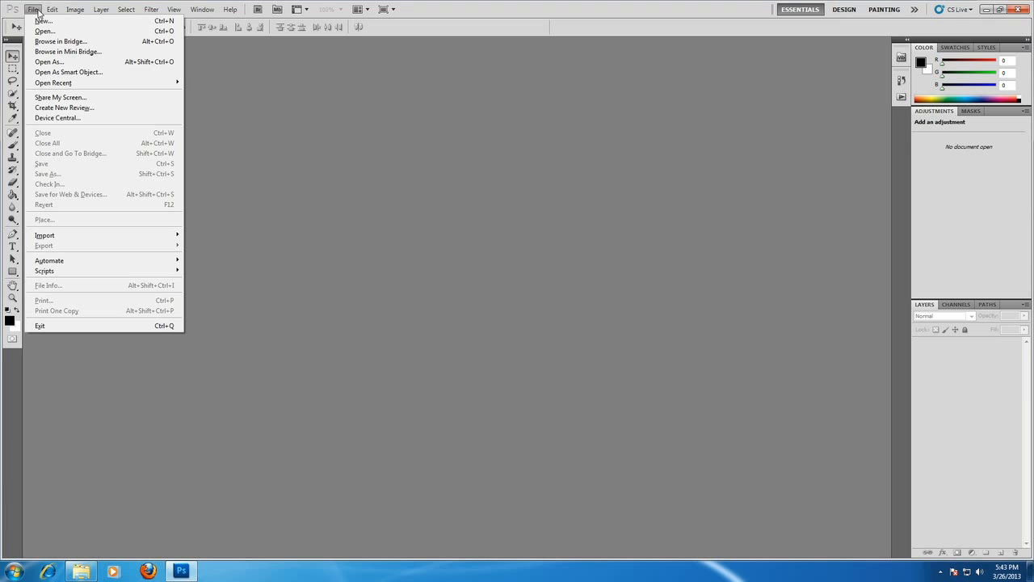
pyautogui.moveTo(43, 30)
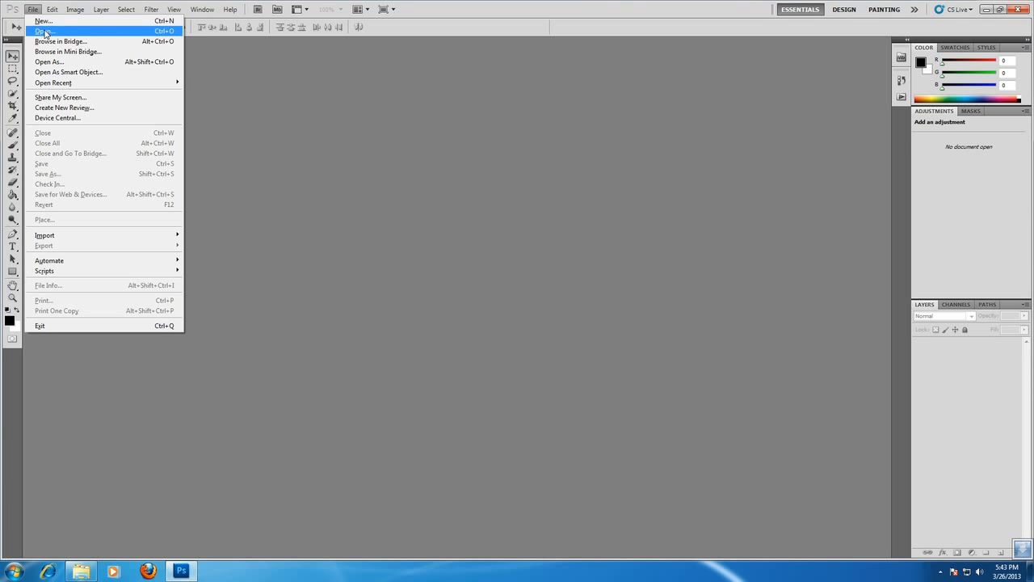
pyautogui.click(42, 33)
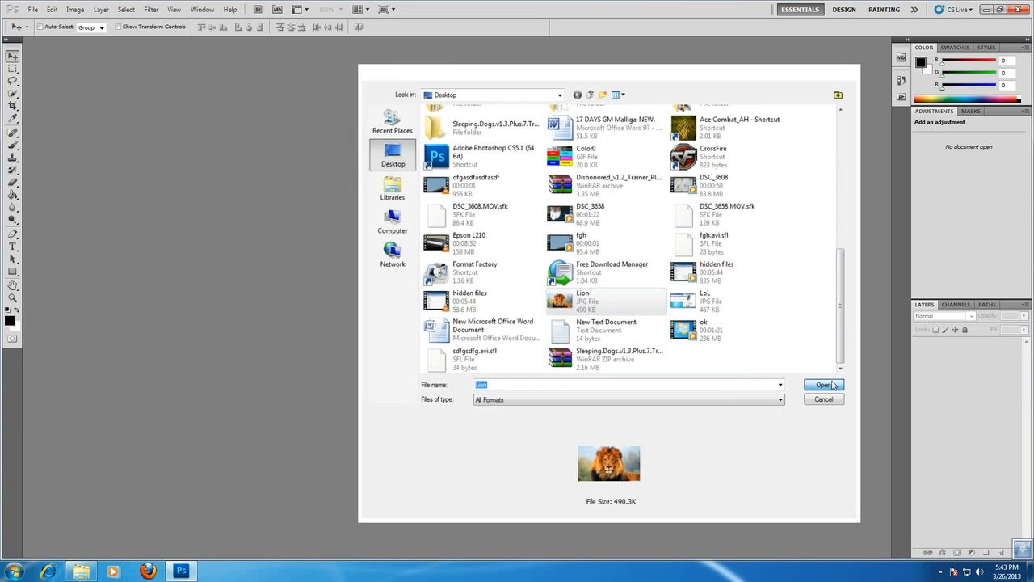
pyautogui.click(823, 384)
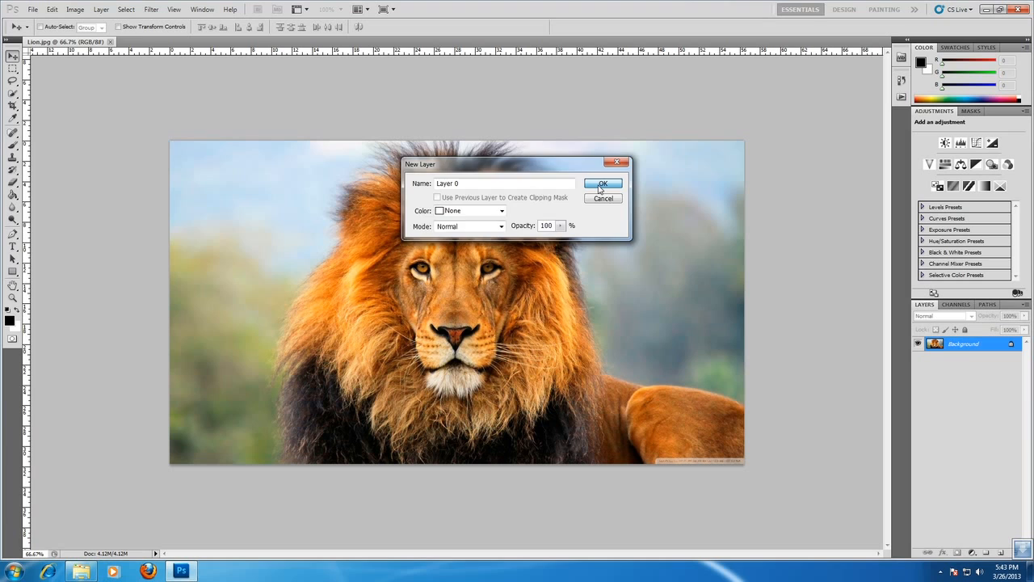
# Step: Confirm converting the Background into editable Layer 0
pyautogui.click(601, 184)
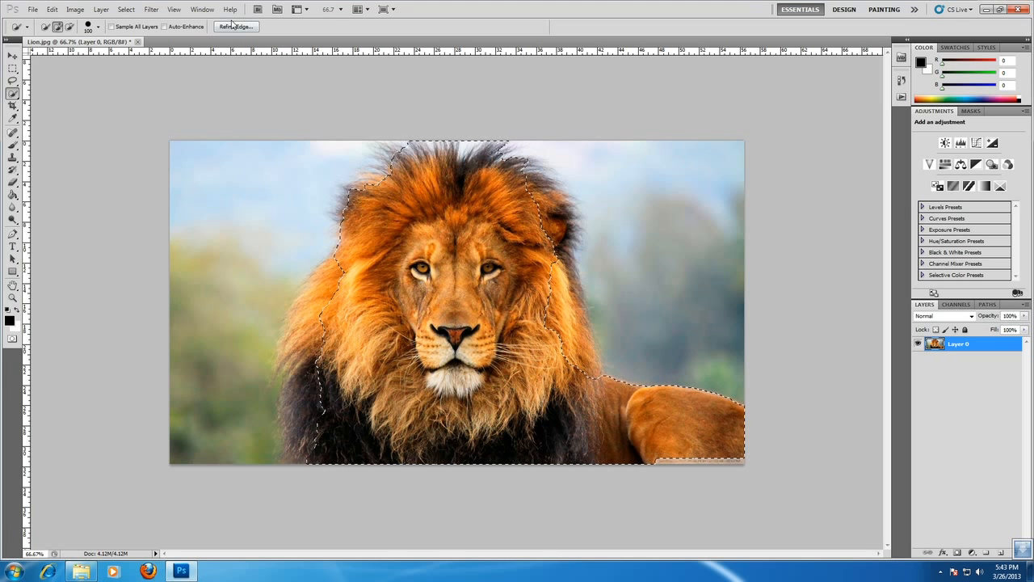
# Step: In Refine Edge, set Black & White view, Smart Radius 3.0 px, and Output To New Layer
pyautogui.click(236, 26)
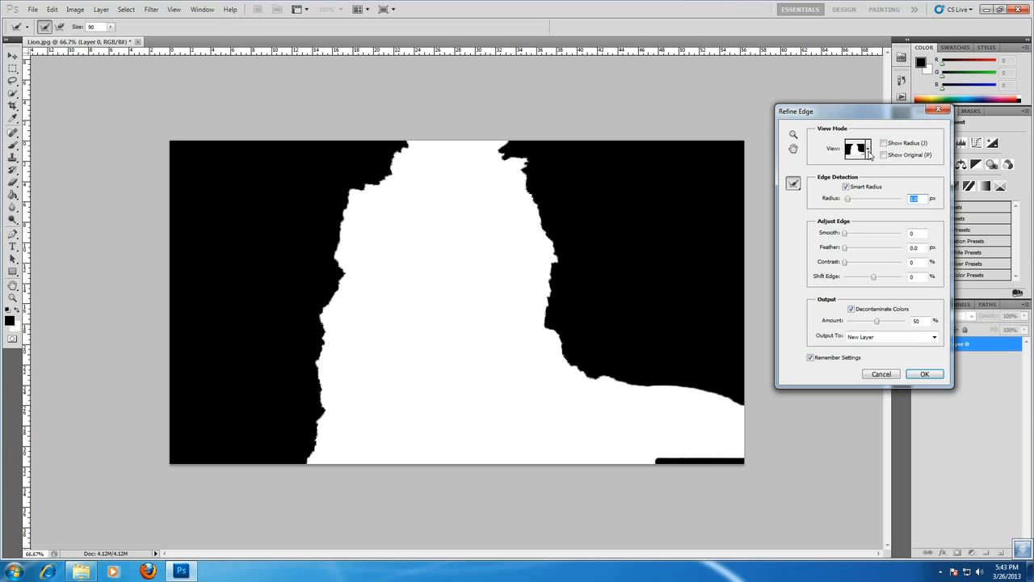
pyautogui.click(859, 148)
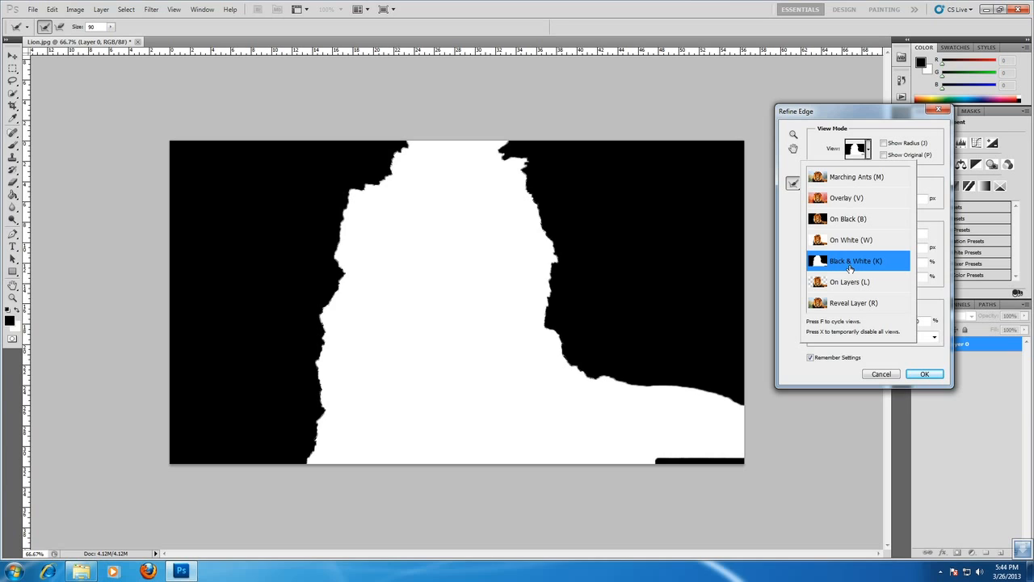
pyautogui.moveTo(883, 152)
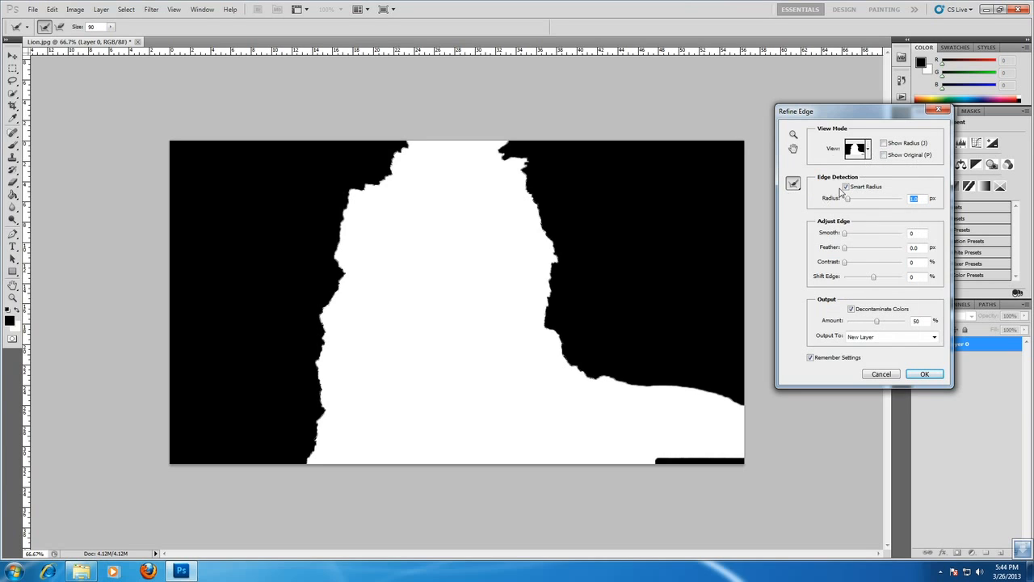
pyautogui.click(847, 187)
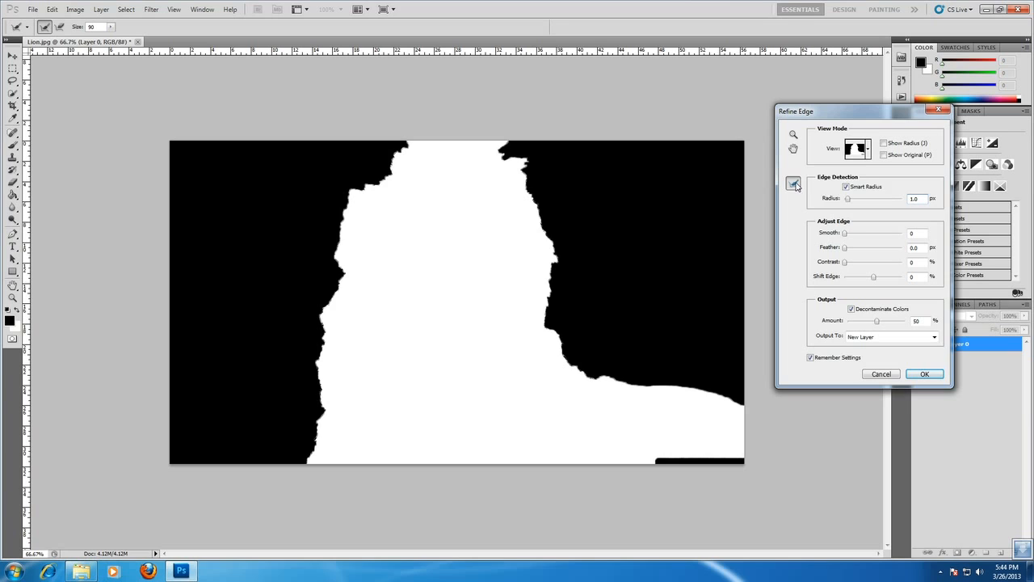
pyautogui.click(794, 185)
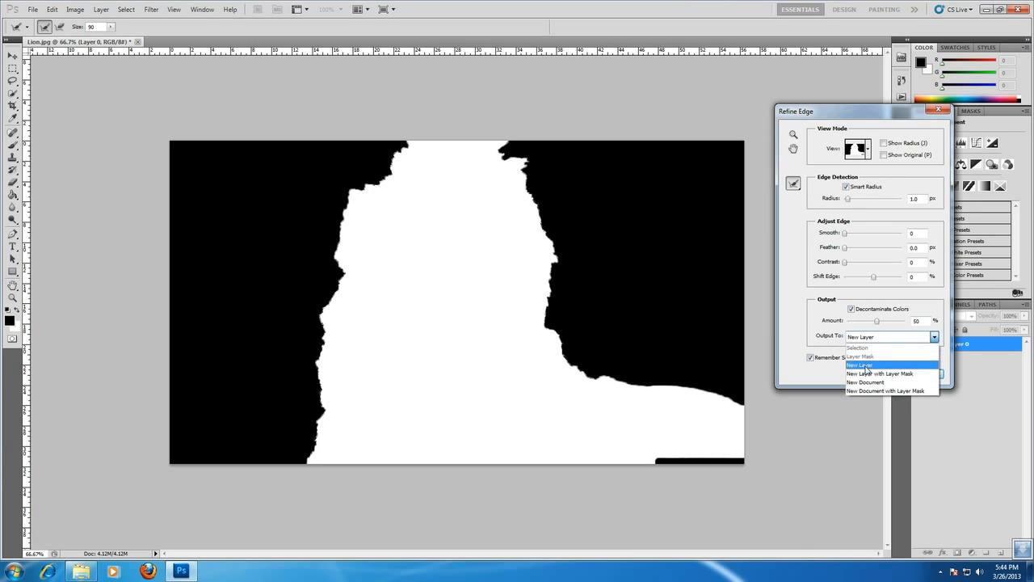
pyautogui.click(860, 365)
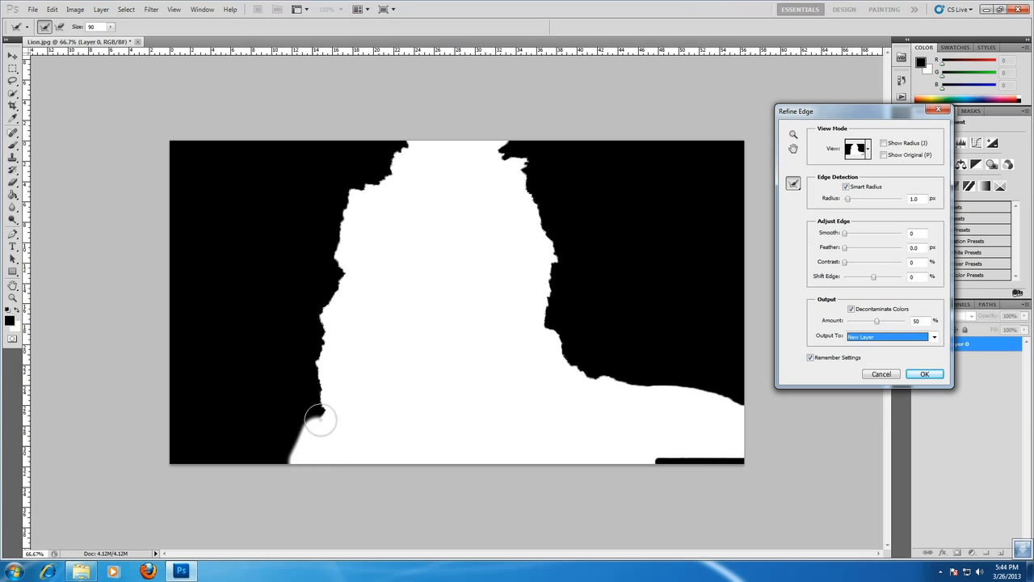
# Step: Paint the Refine Radius band up the left mane, over the head and down the top edge
pyautogui.moveTo(320, 419); pyautogui.dragTo(326, 291)
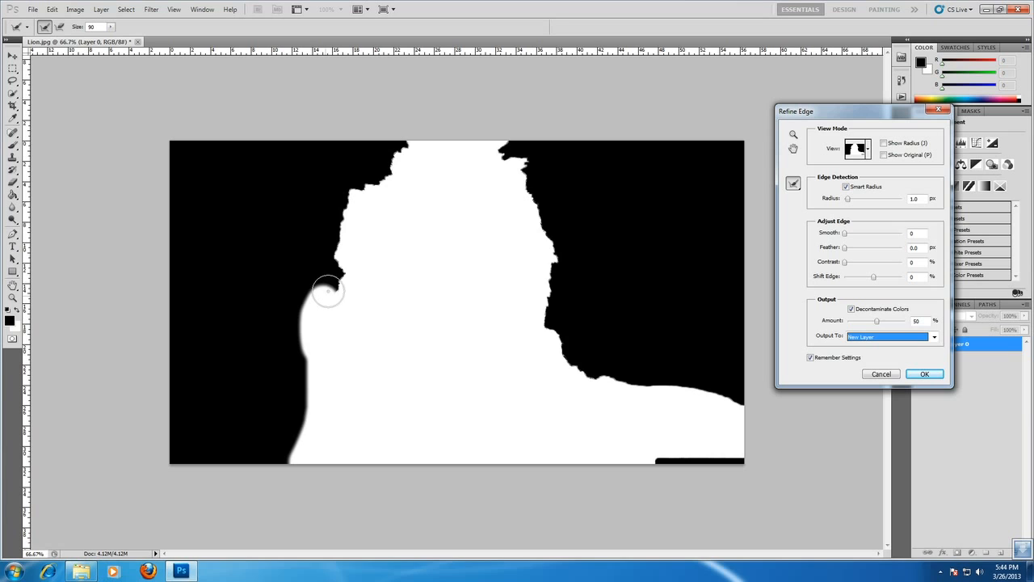
pyautogui.moveTo(327, 291); pyautogui.dragTo(380, 162)
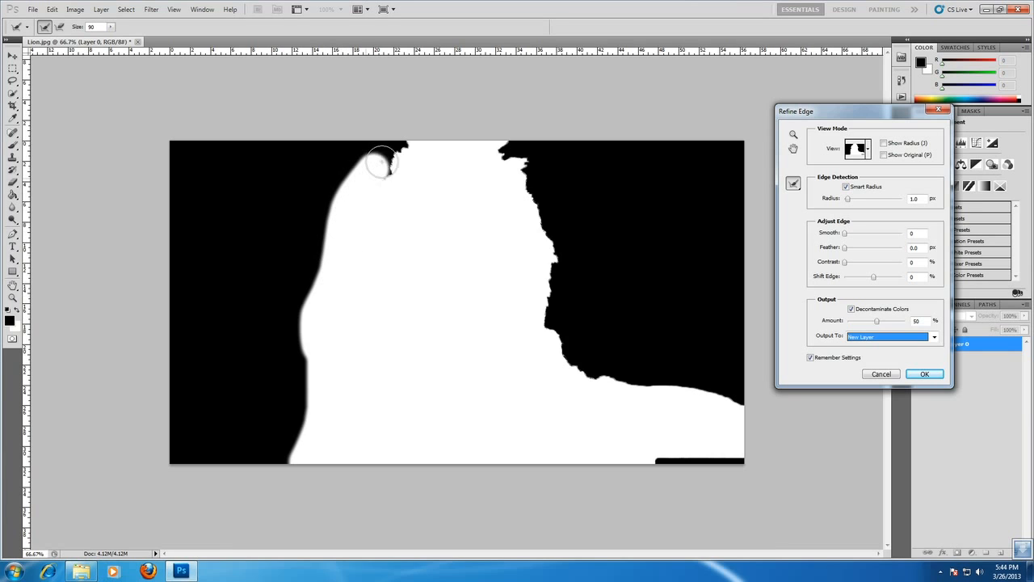
pyautogui.moveTo(381, 160); pyautogui.dragTo(498, 148)
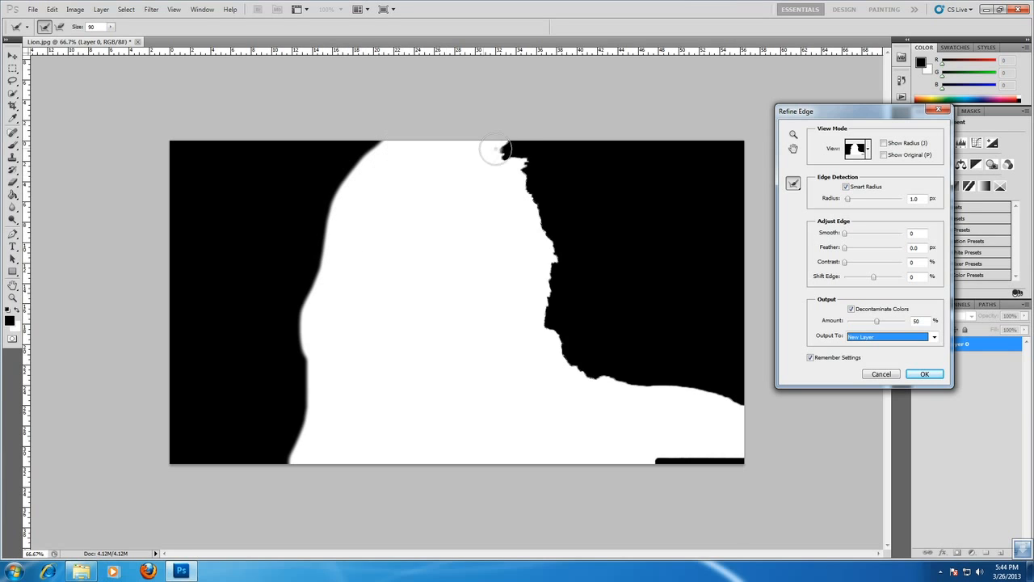
pyautogui.moveTo(498, 149); pyautogui.dragTo(585, 369)
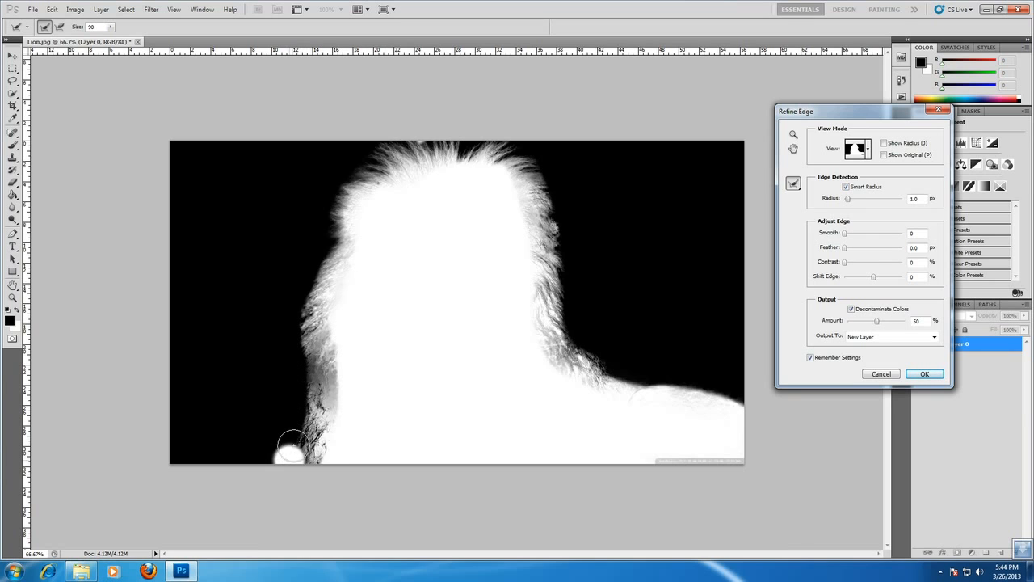
# Step: Repaint the left and top mane edges, then refine the right side down to the shoulder
pyautogui.moveTo(294, 442); pyautogui.dragTo(313, 275)
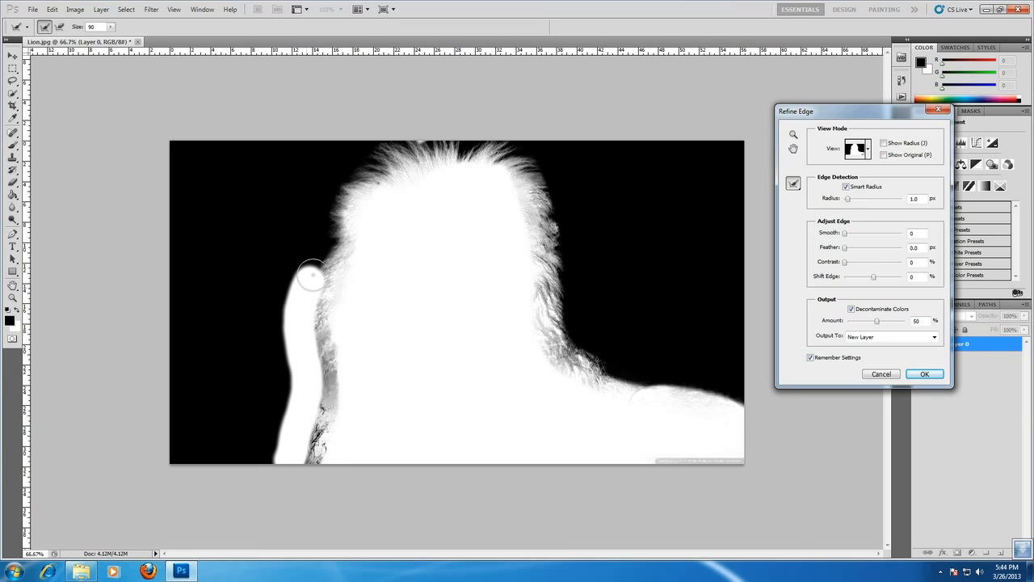
pyautogui.moveTo(314, 275); pyautogui.dragTo(450, 147)
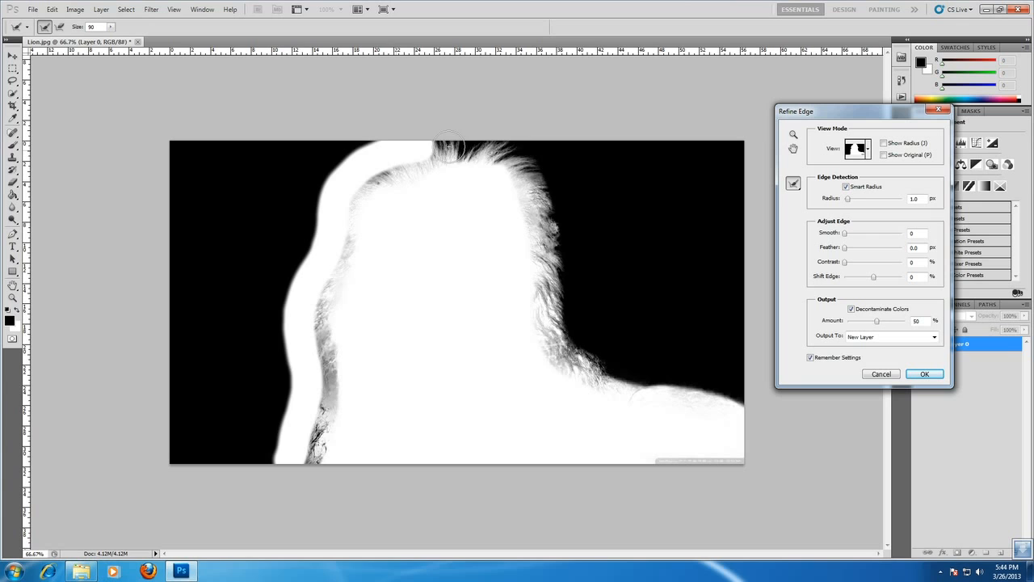
pyautogui.moveTo(449, 144); pyautogui.dragTo(565, 305)
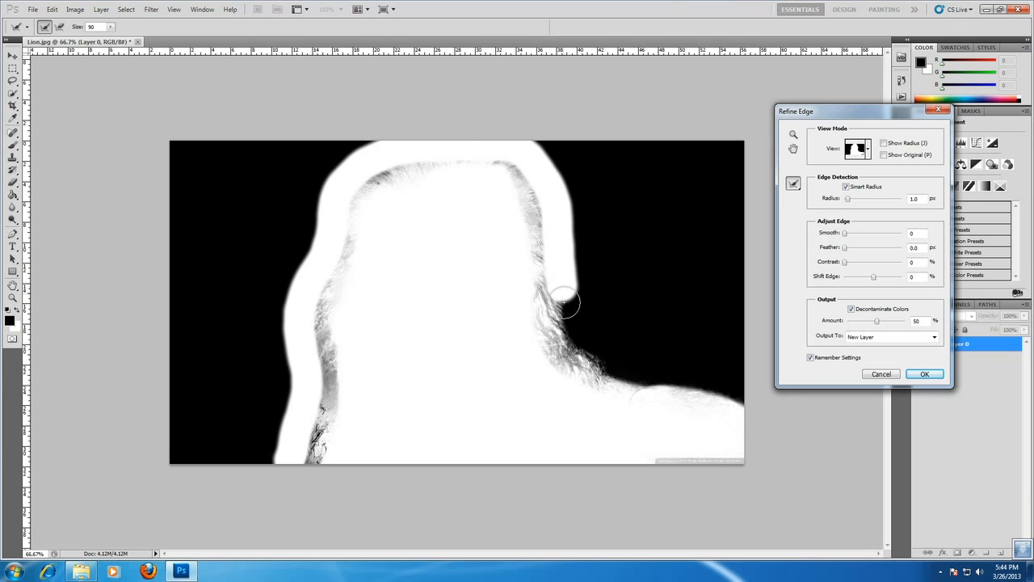
pyautogui.moveTo(566, 304); pyautogui.dragTo(611, 375)
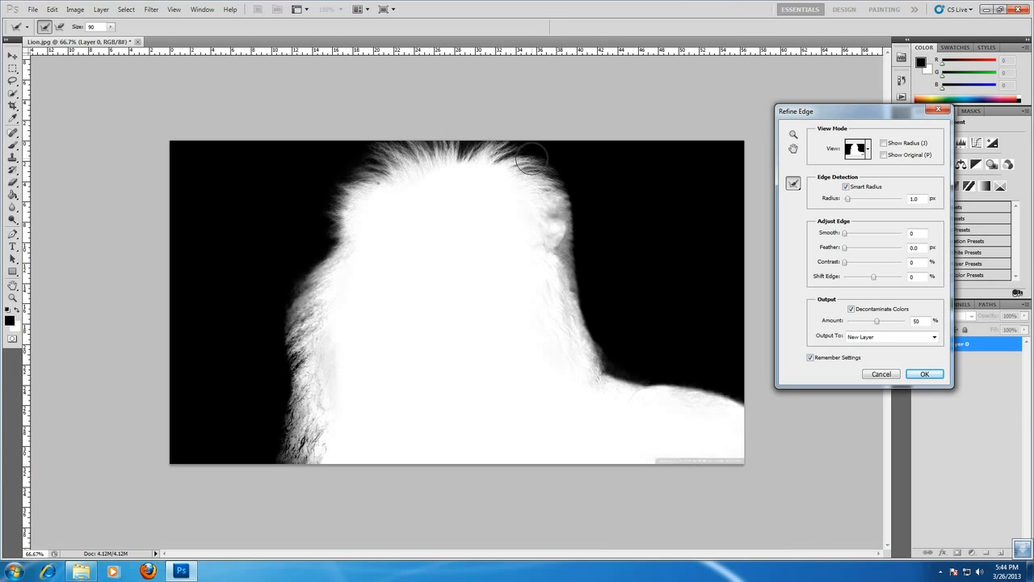
pyautogui.moveTo(534, 154); pyautogui.dragTo(595, 330)
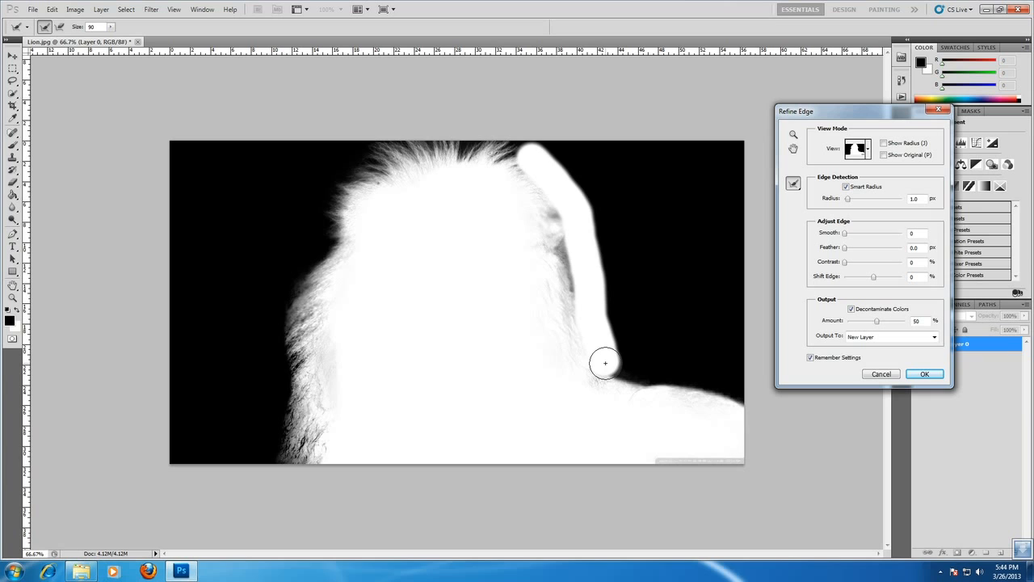
pyautogui.moveTo(604, 362); pyautogui.dragTo(643, 271)
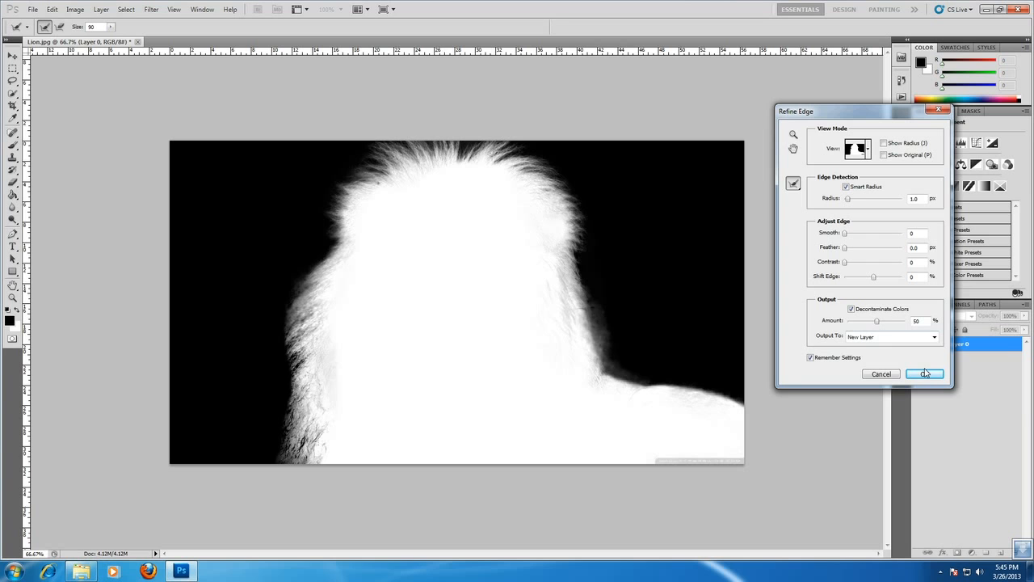
# Step: Apply Refine Edge to create Layer 0 copy, then add a new empty layer
pyautogui.click(924, 374)
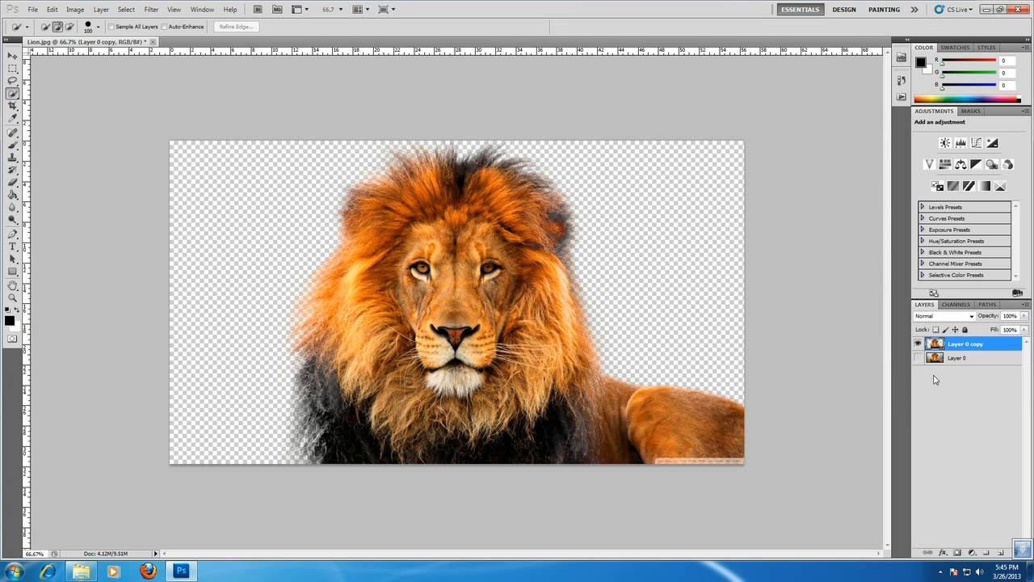
pyautogui.moveTo(918, 381)
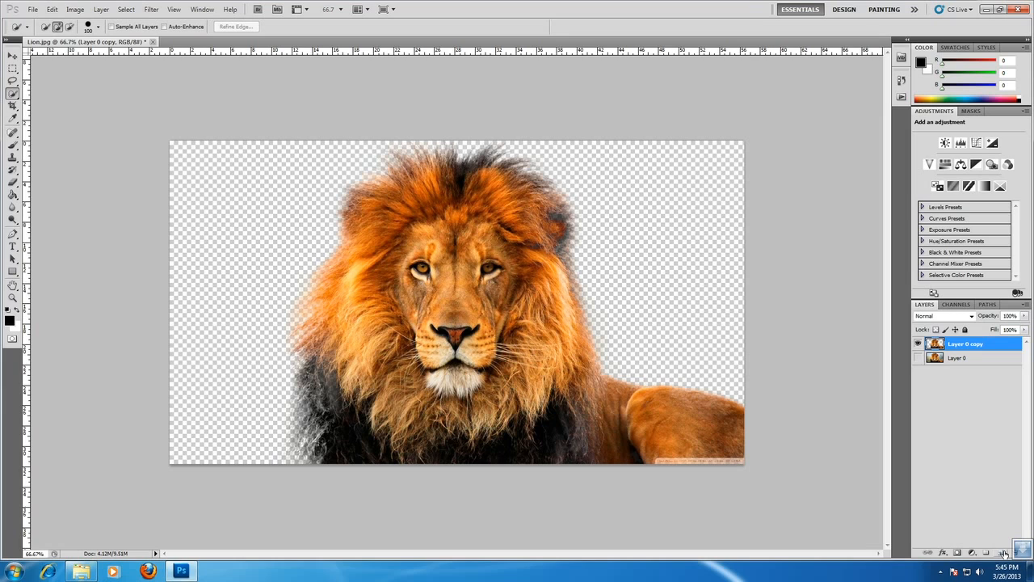
pyautogui.click(1006, 553)
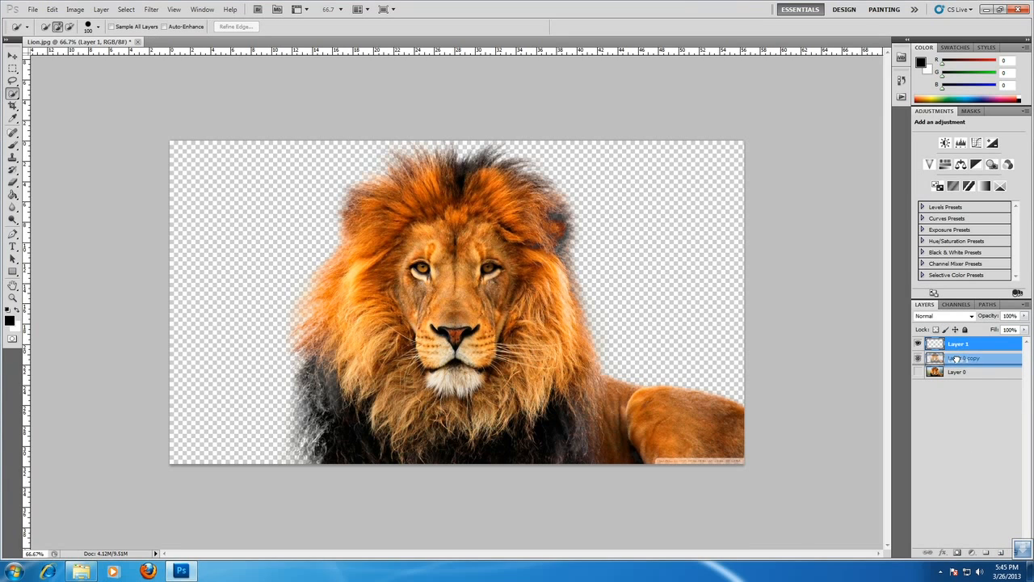